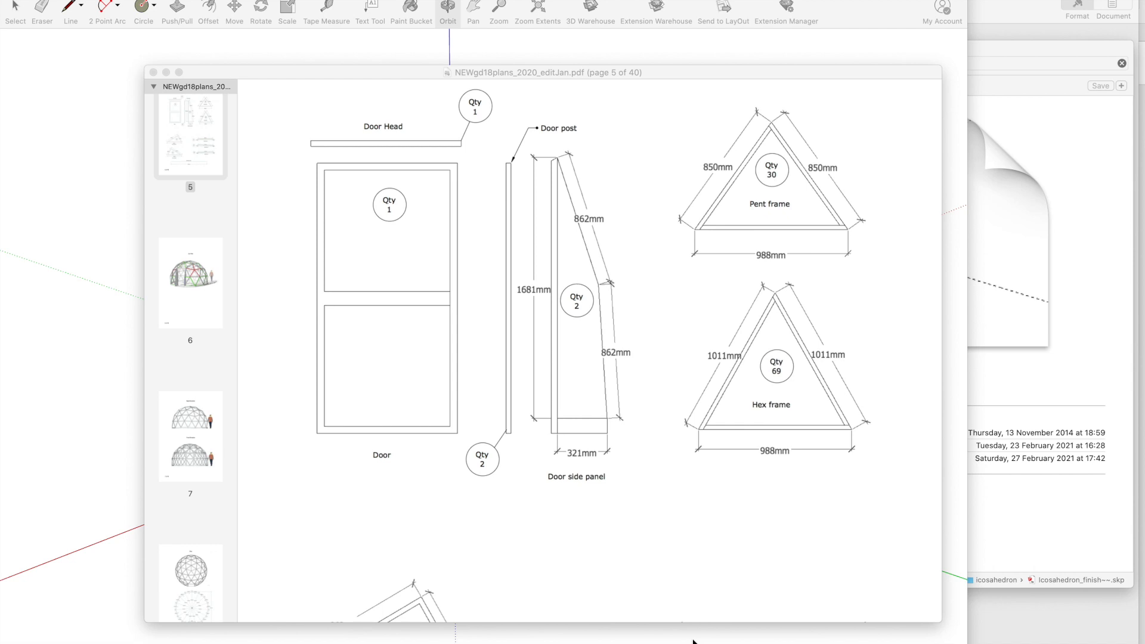
mouse_move(671, 386)
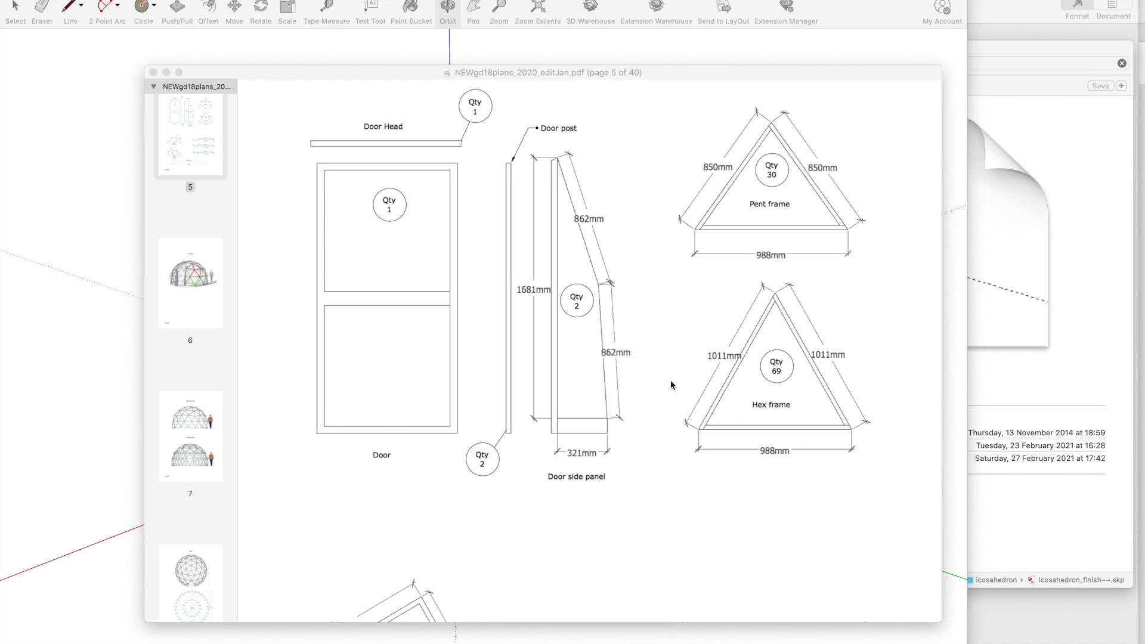
mouse_move(763, 487)
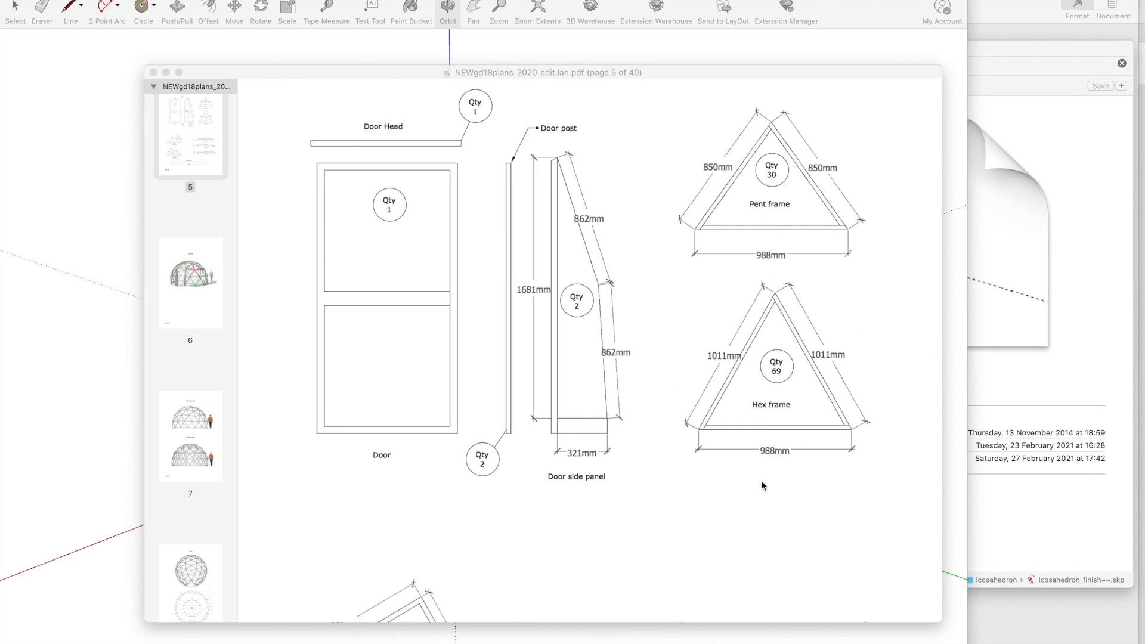
mouse_move(736, 333)
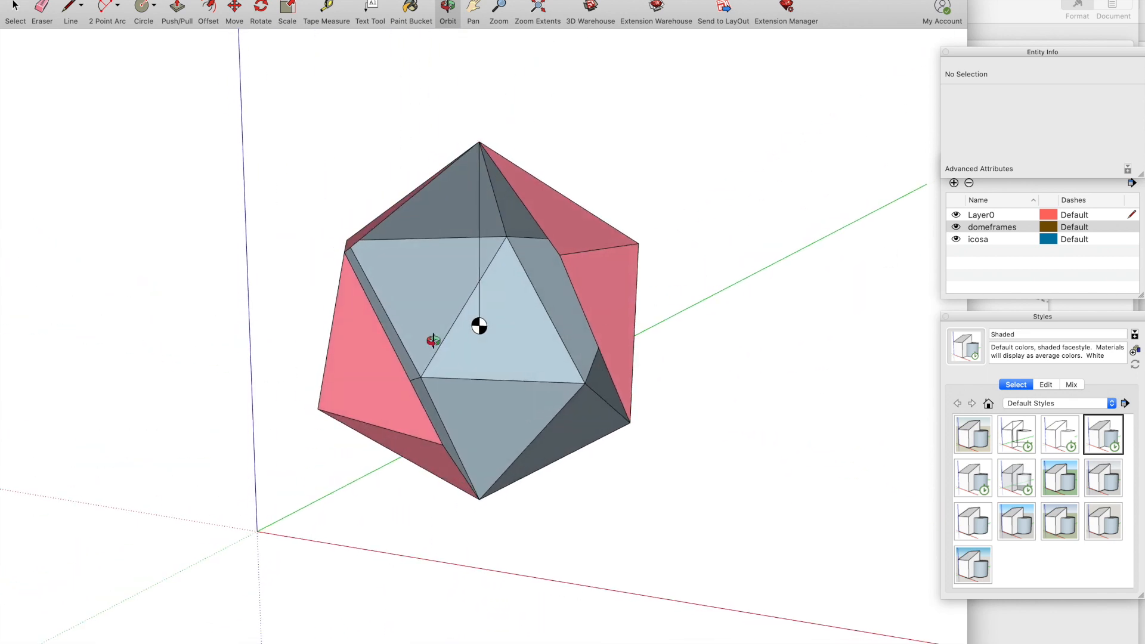
Bring up the context menu on the icosahedron model after switching to SketchUp
right_click(479, 329)
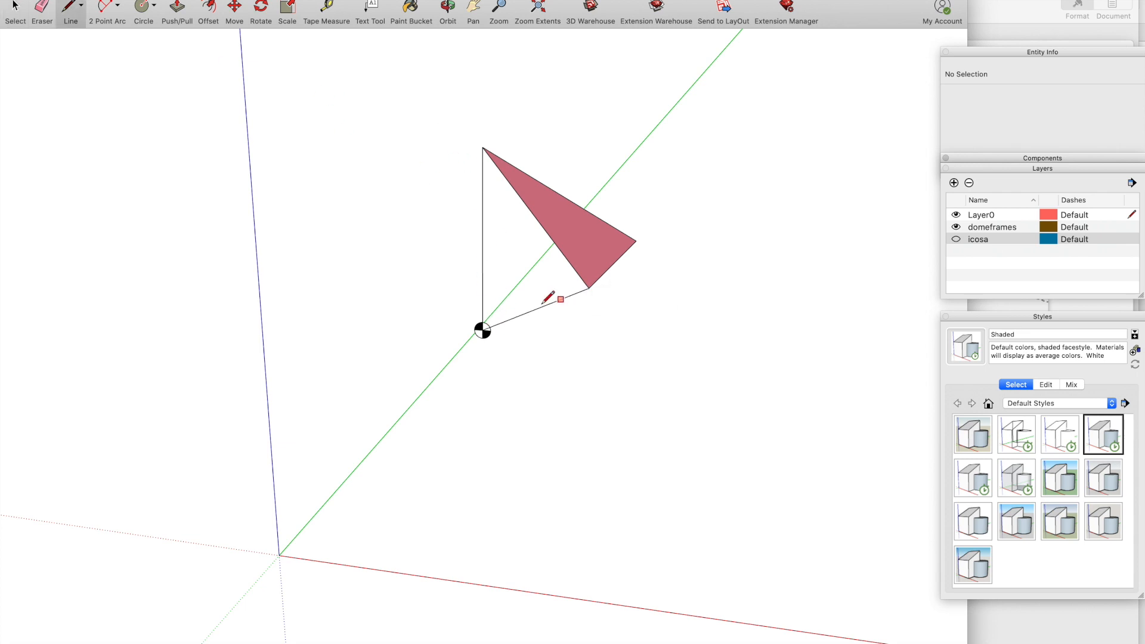
mouse_move(480, 147)
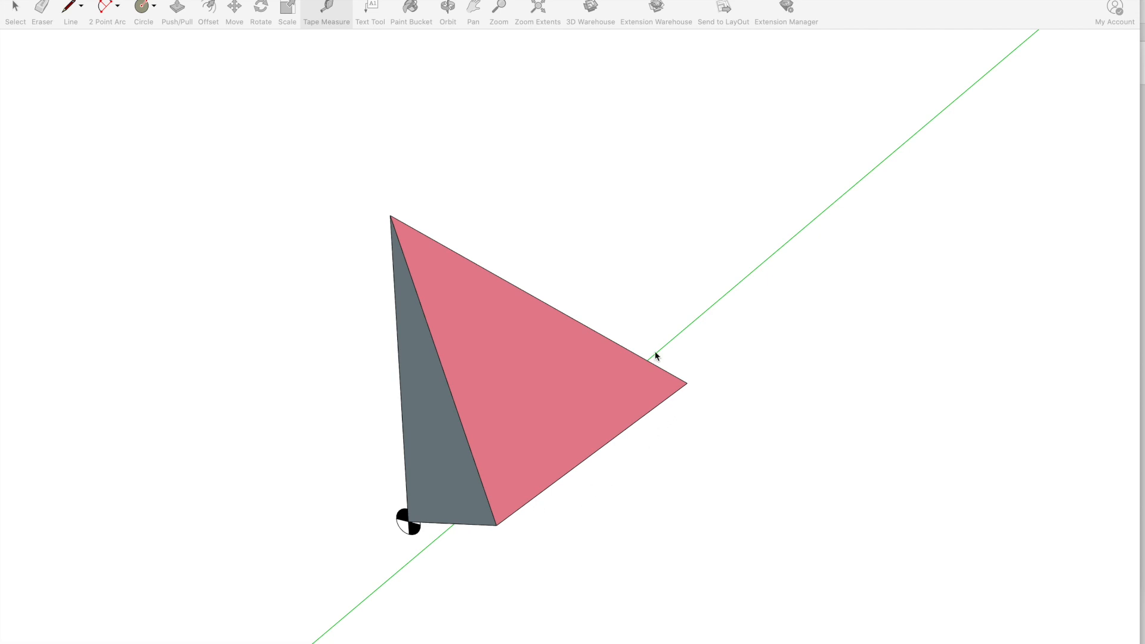
mouse_move(482, 509)
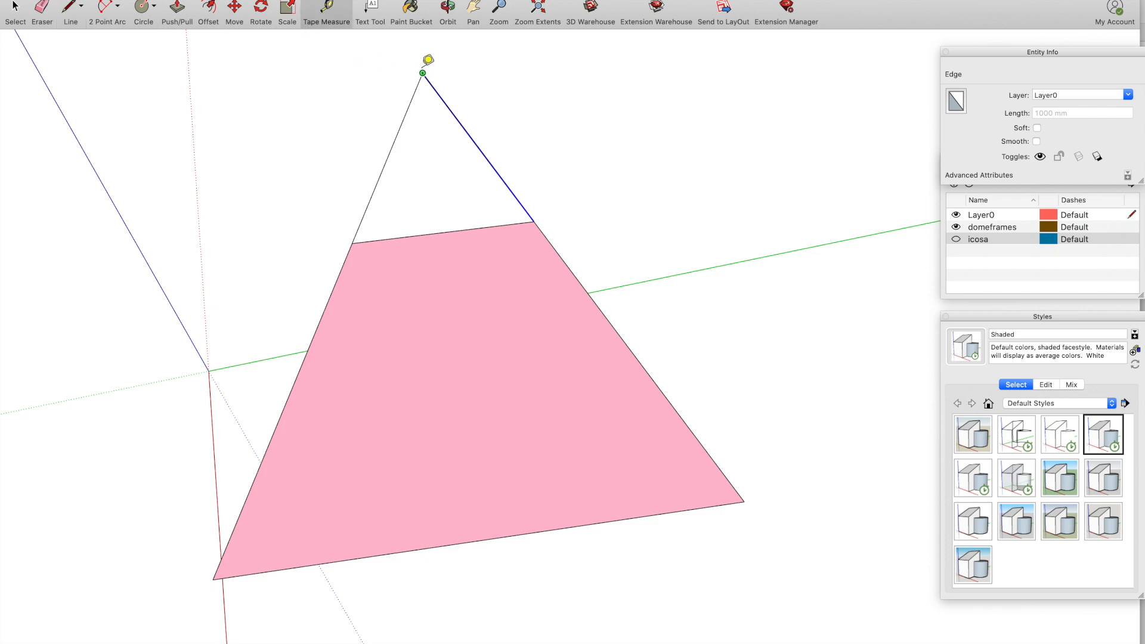
mouse_move(535, 221)
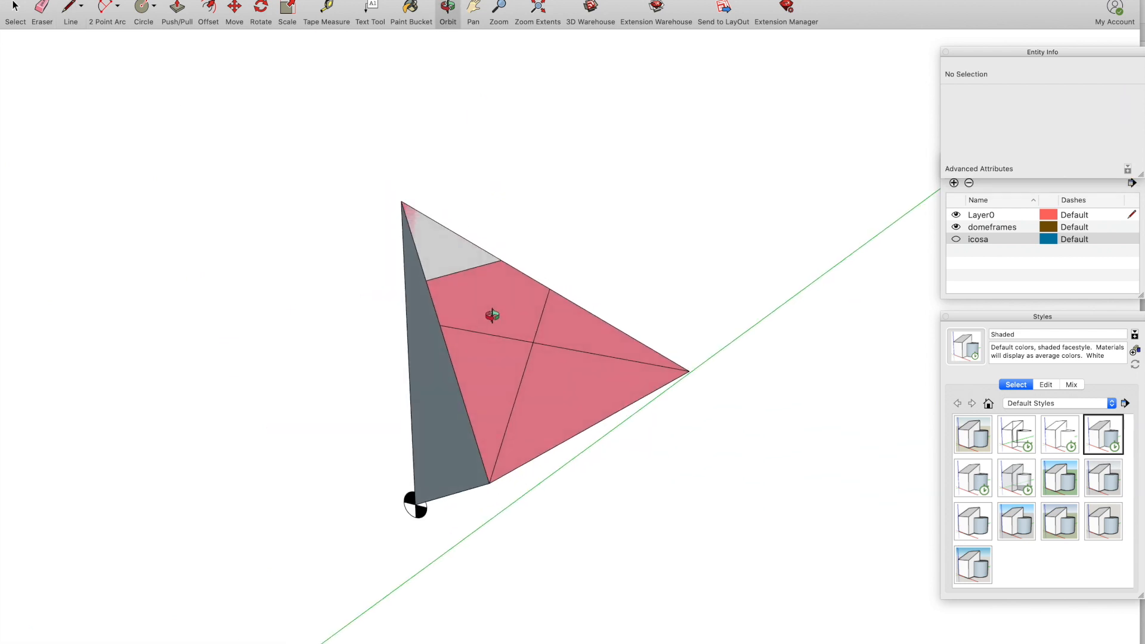
Start the Line tool to extend an edge from the subdivision intersection past the face edge
left_click(70, 7)
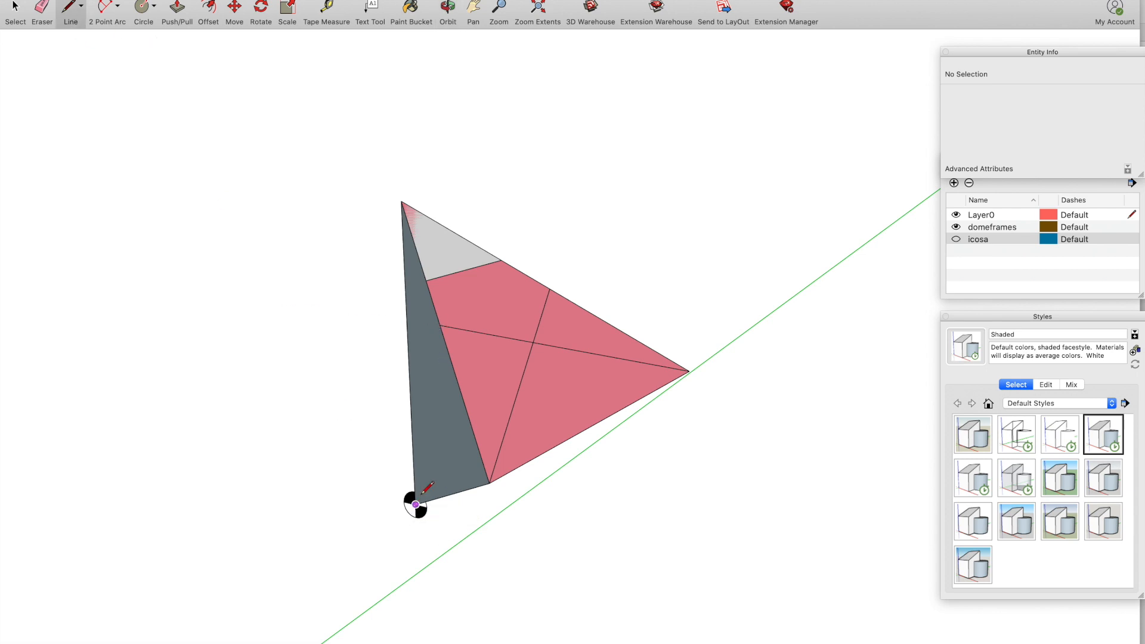
mouse_move(539, 336)
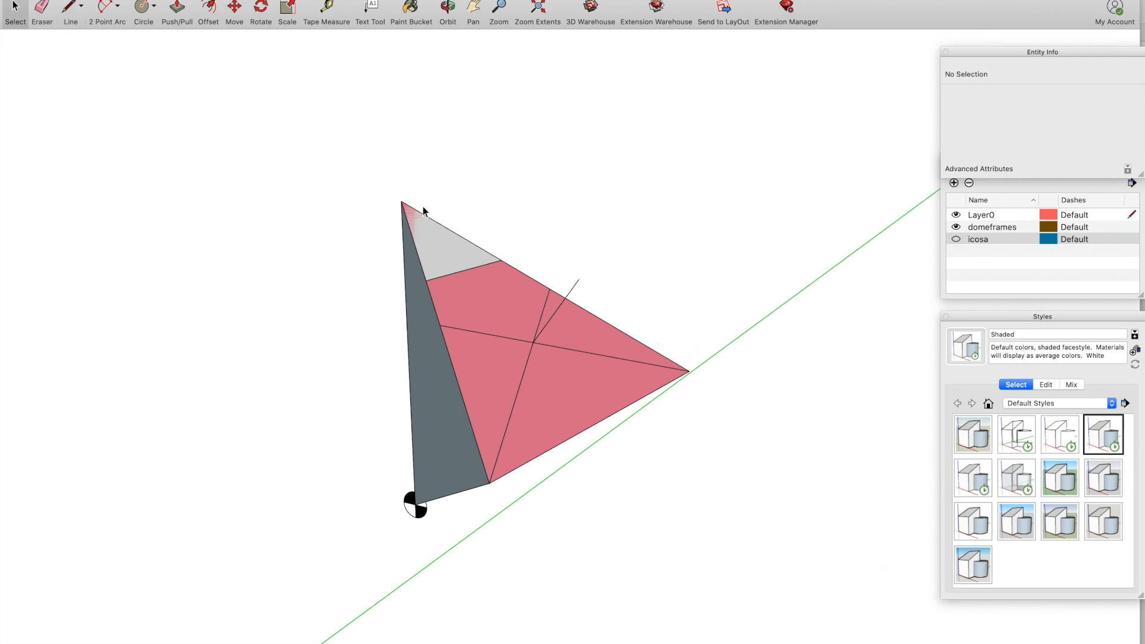
mouse_move(506, 277)
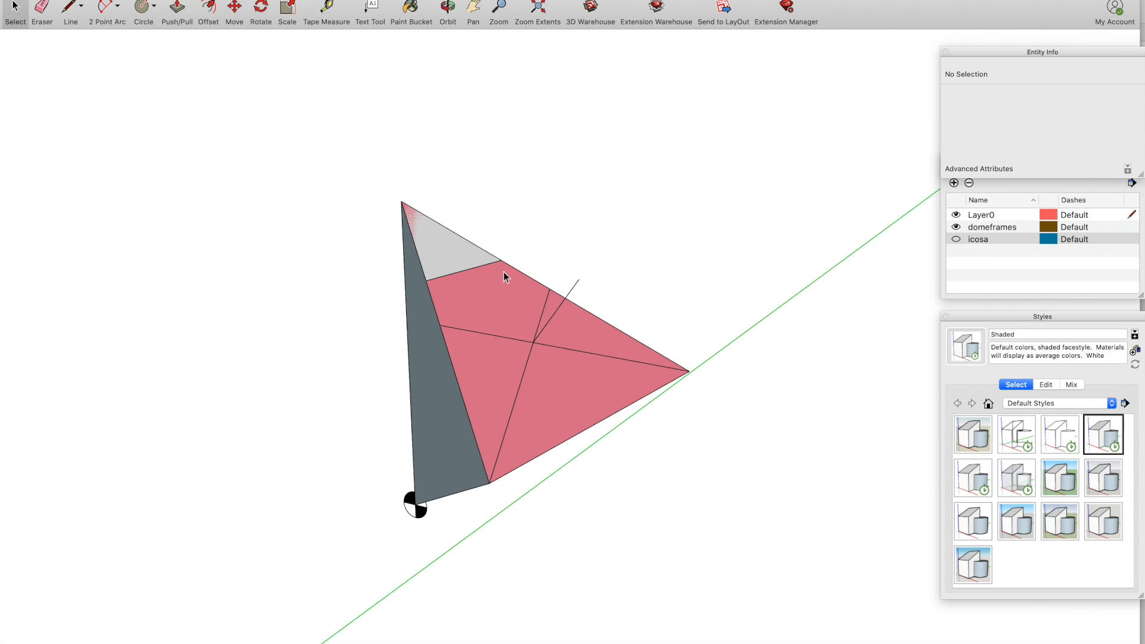
mouse_move(368, 108)
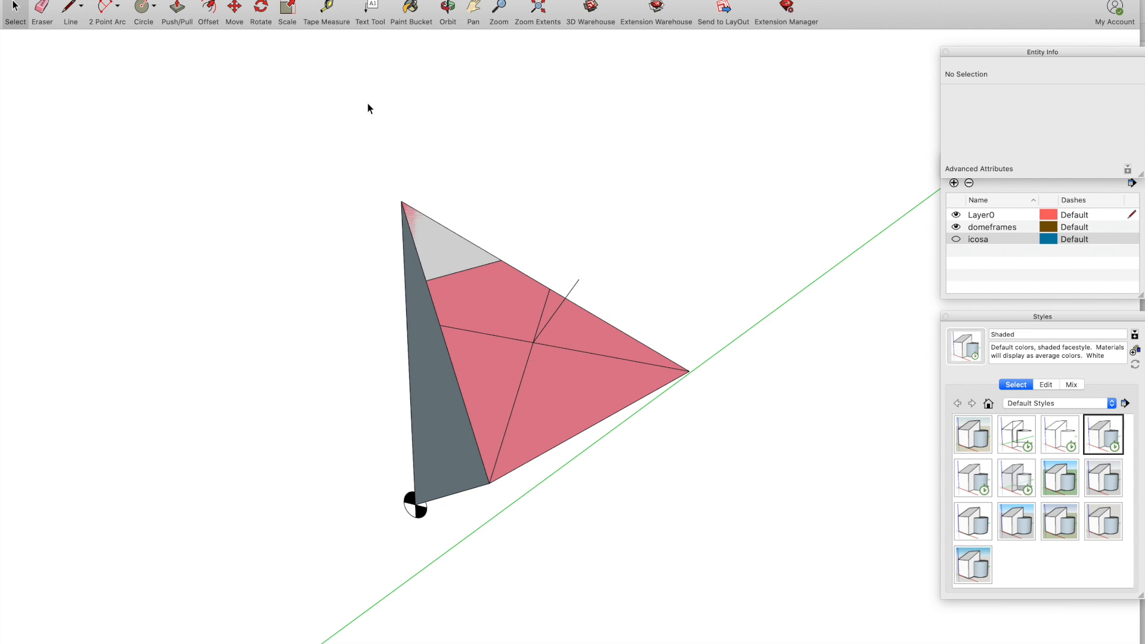
mouse_move(665, 572)
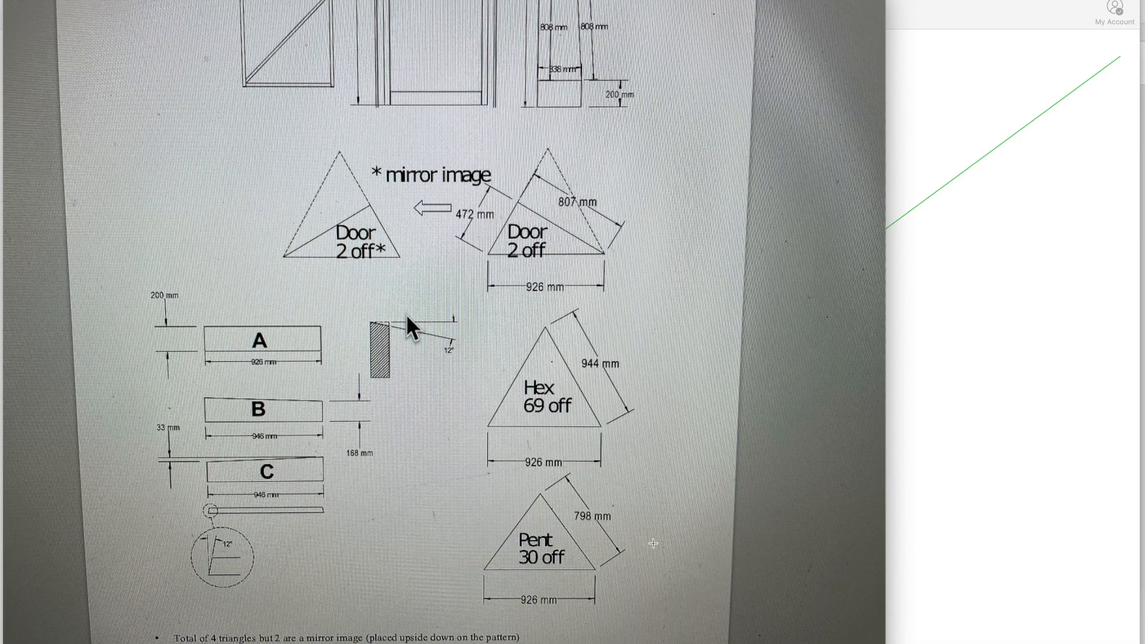
mouse_move(532, 453)
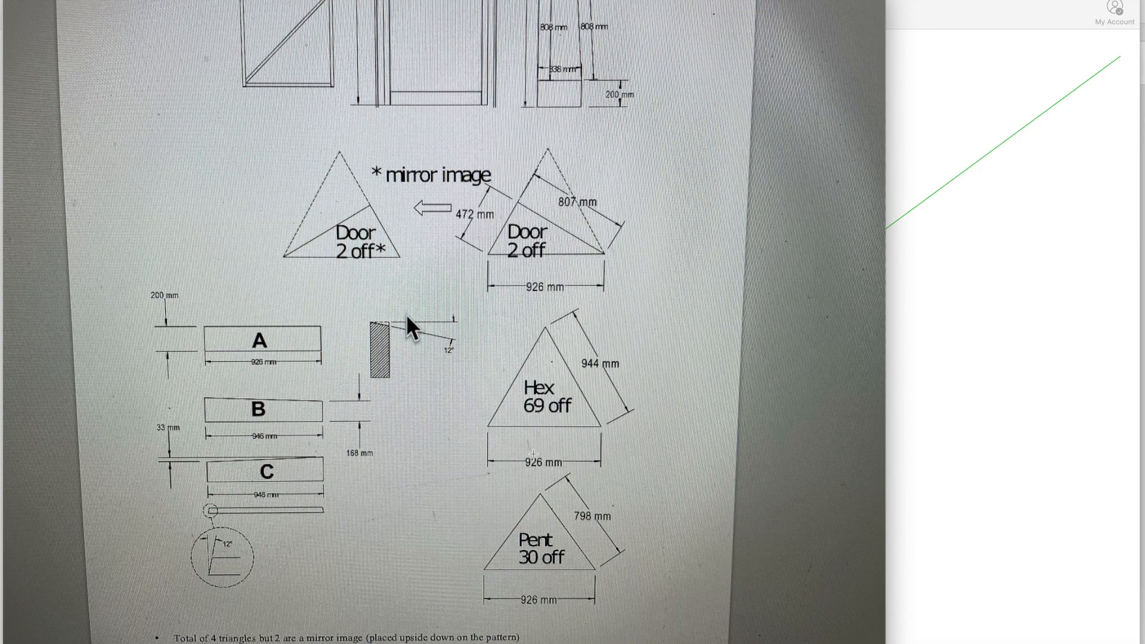
mouse_move(566, 436)
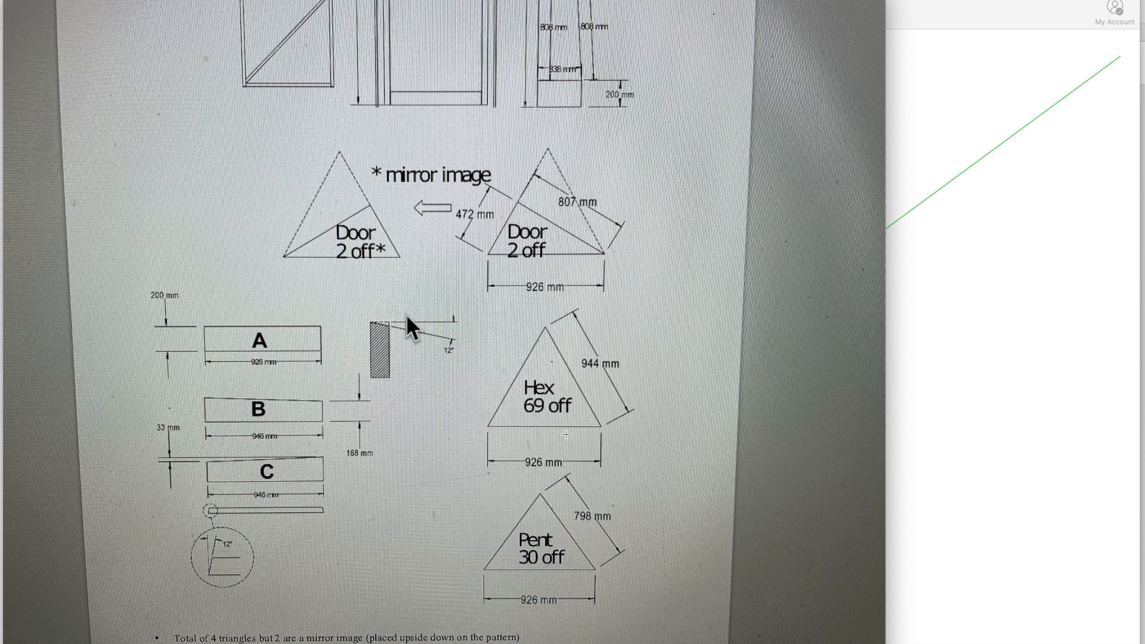
mouse_move(584, 575)
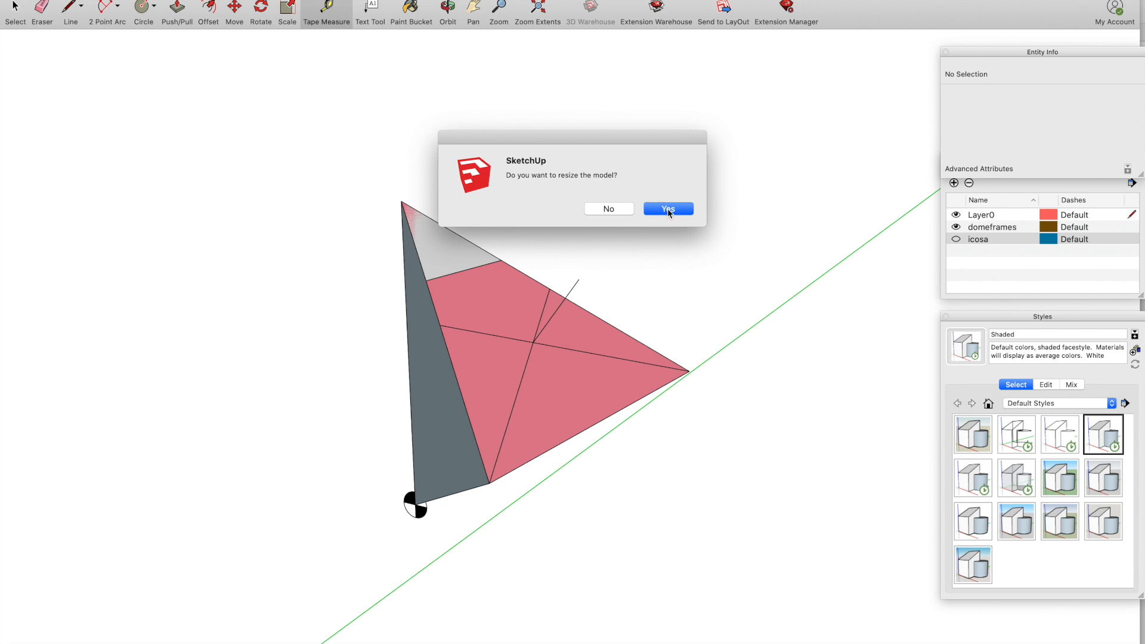
Confirm resizing the whole model so the grey tip no longer shows above the pink face
left_click(665, 209)
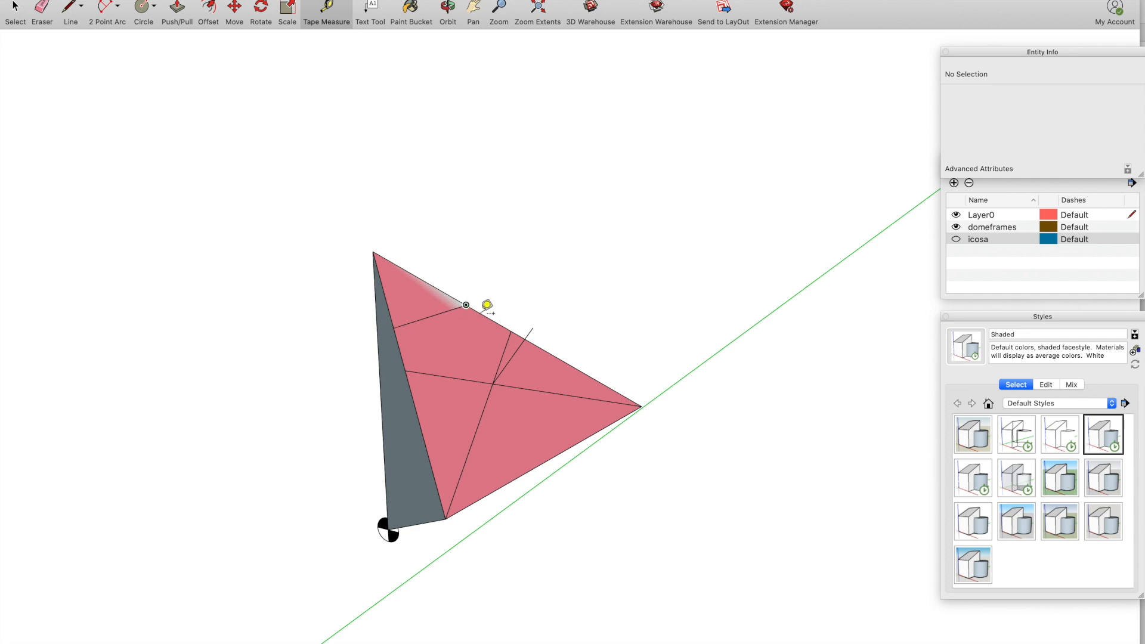
mouse_move(488, 292)
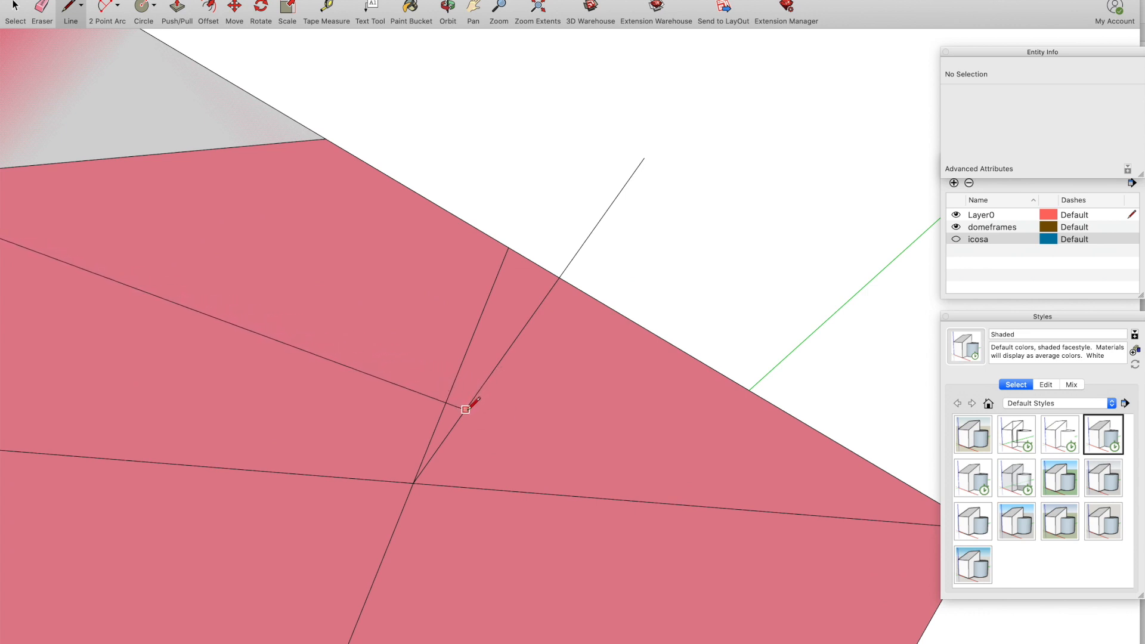
mouse_move(464, 410)
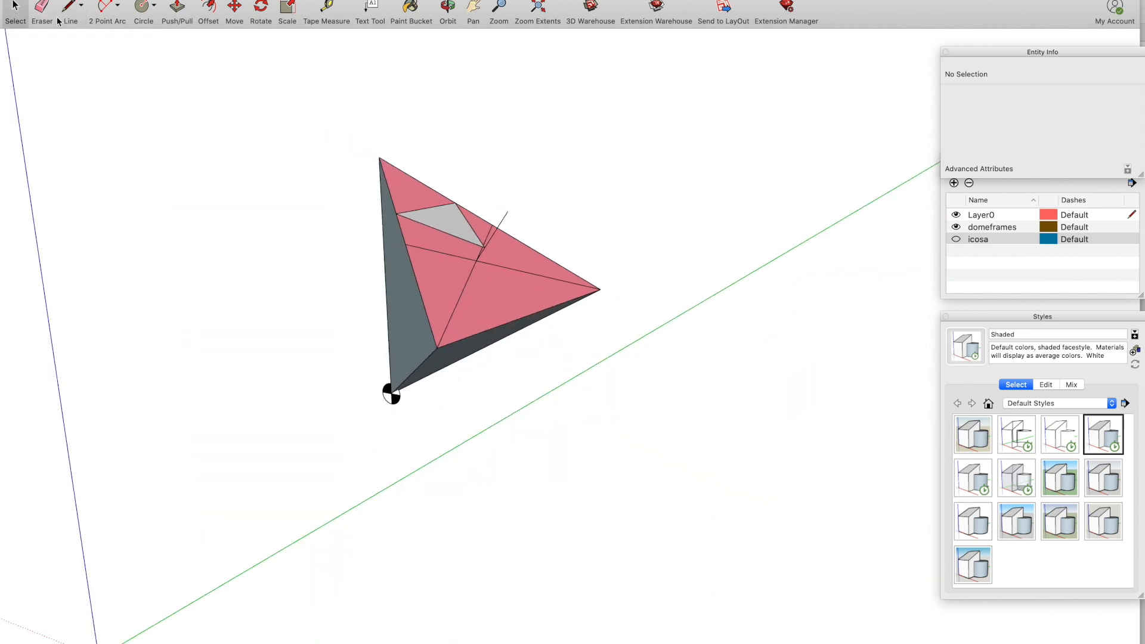
Switch to drawing straight edges to split off a strip along the pink face's upper edge
left_click(449, 227)
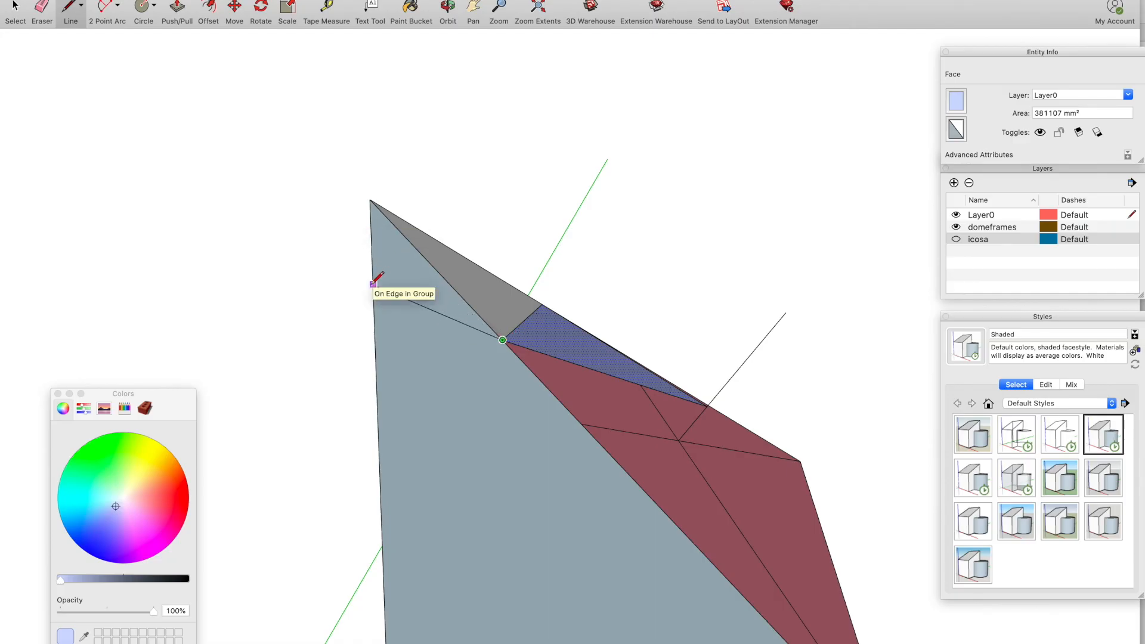
mouse_move(375, 283)
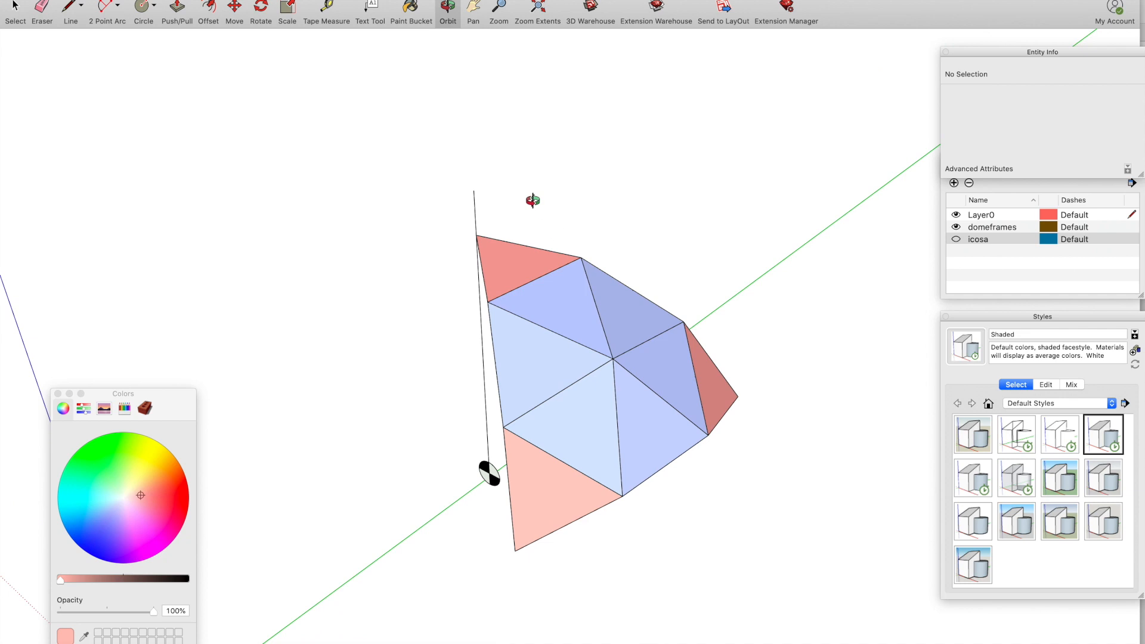
mouse_move(600, 291)
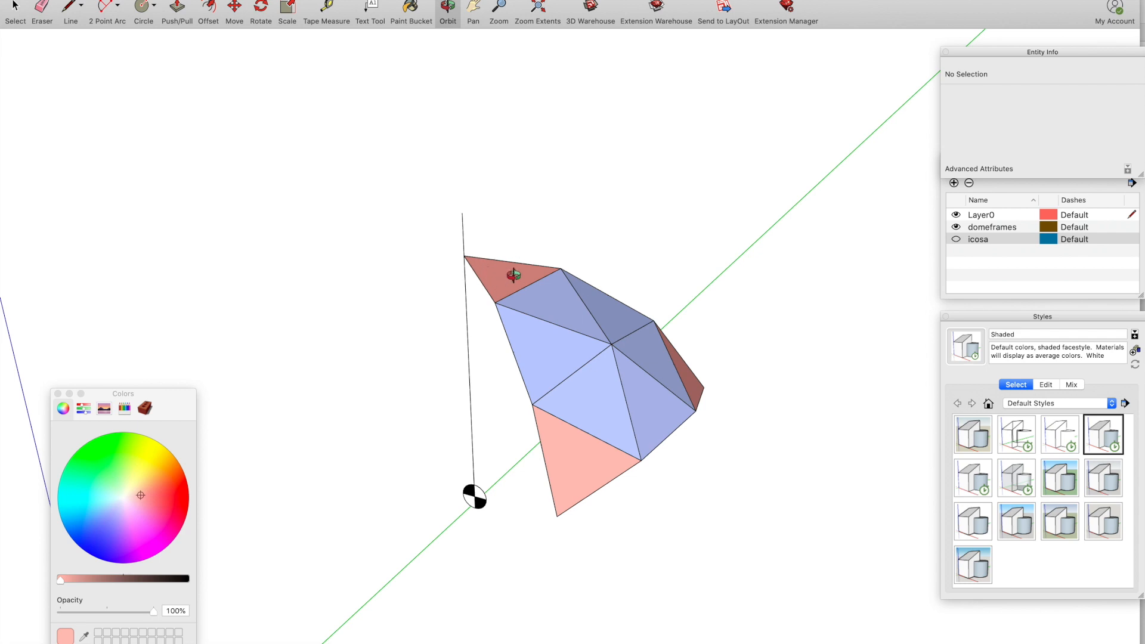
mouse_move(550, 303)
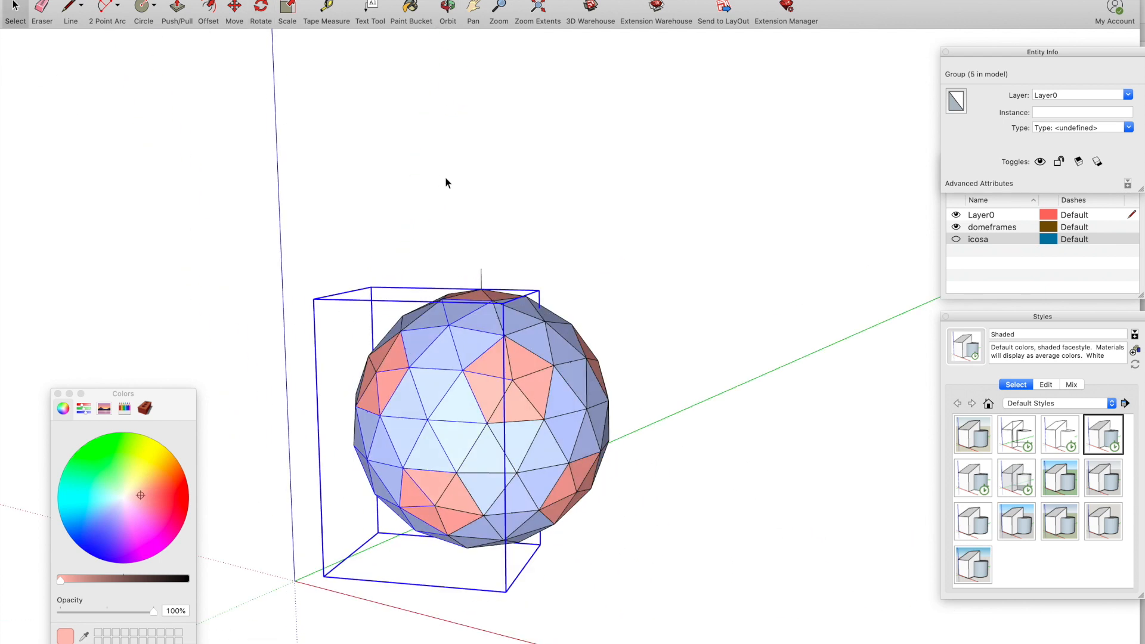
Deselect the coloured section after its copies complete the geodesic sphere
left_click(447, 183)
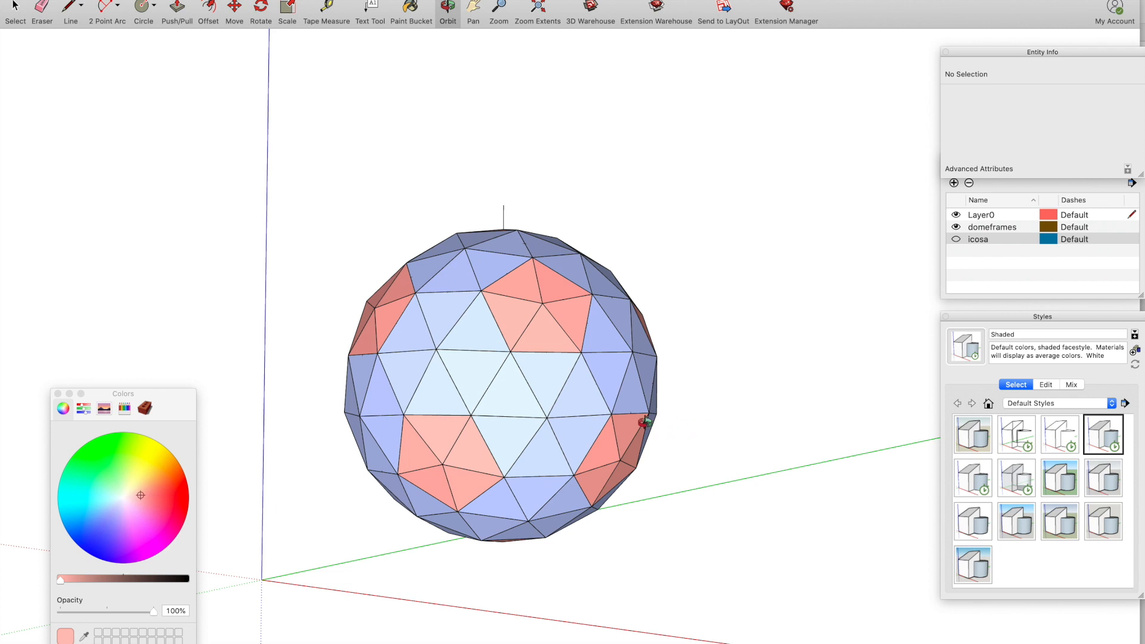
mouse_move(608, 210)
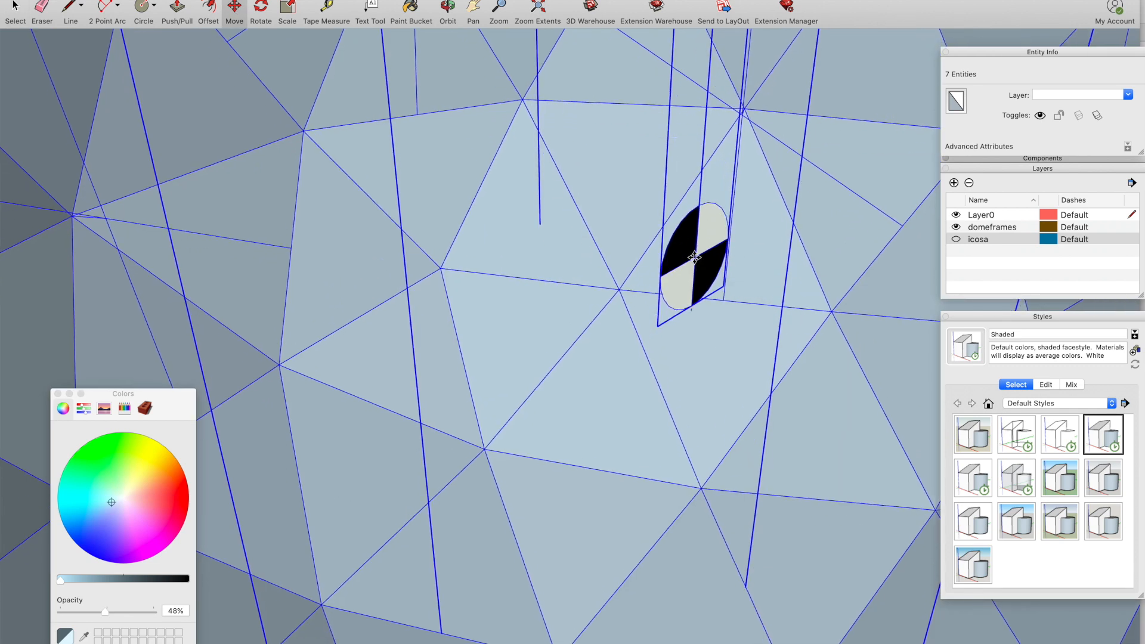
Return focus to SketchUp and deselect the seven pieces around the translucent sphere
left_click(536, 7)
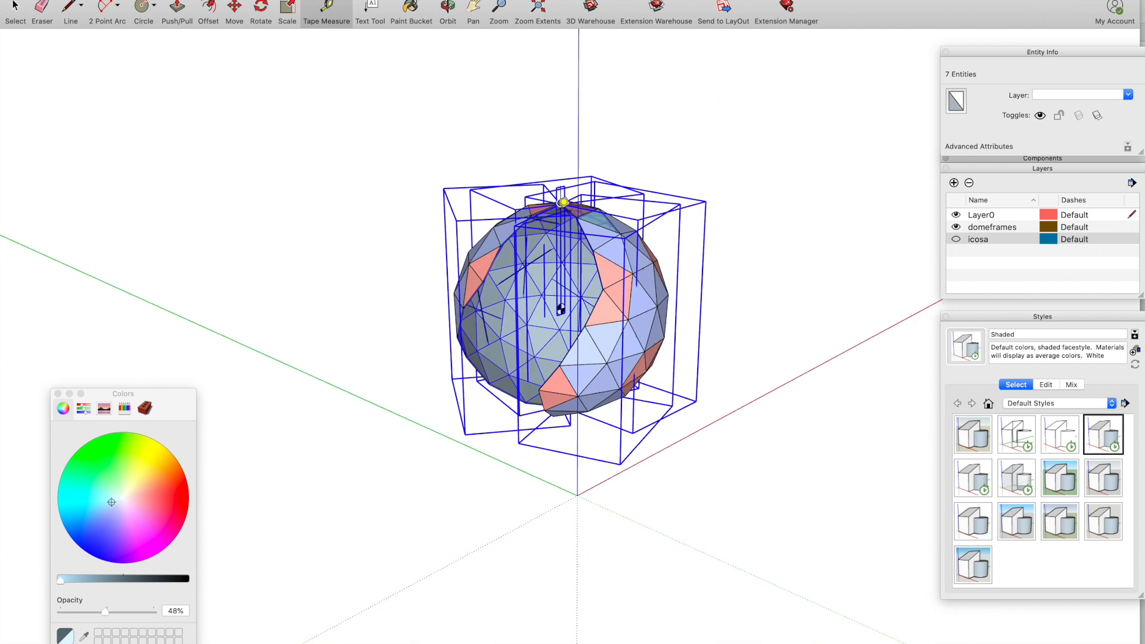
mouse_move(265, 130)
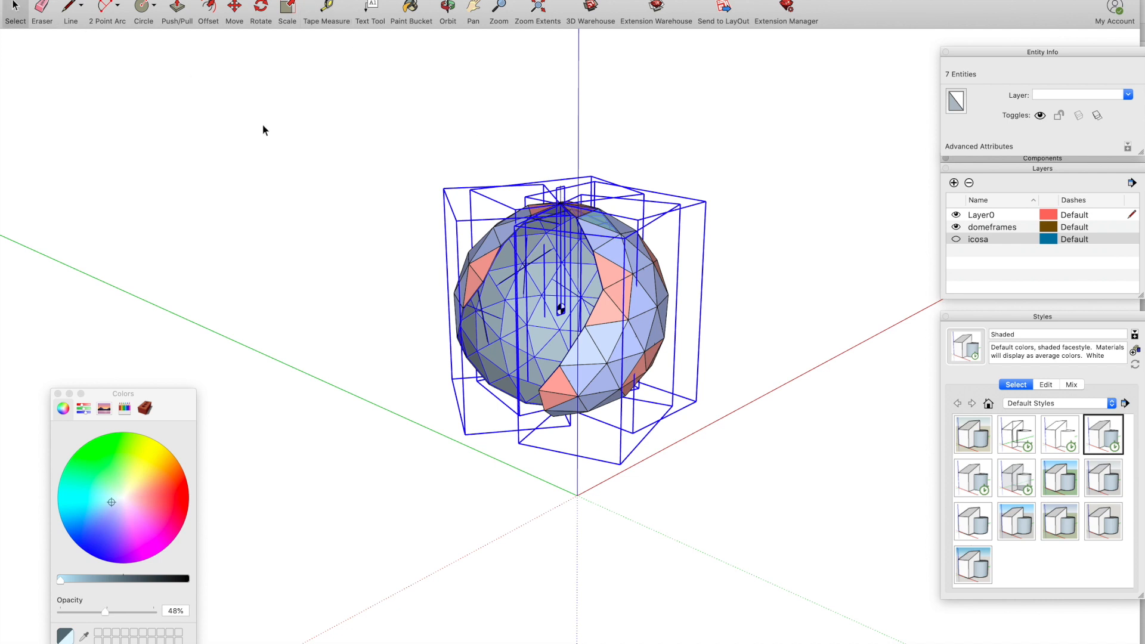
left_click(287, 165)
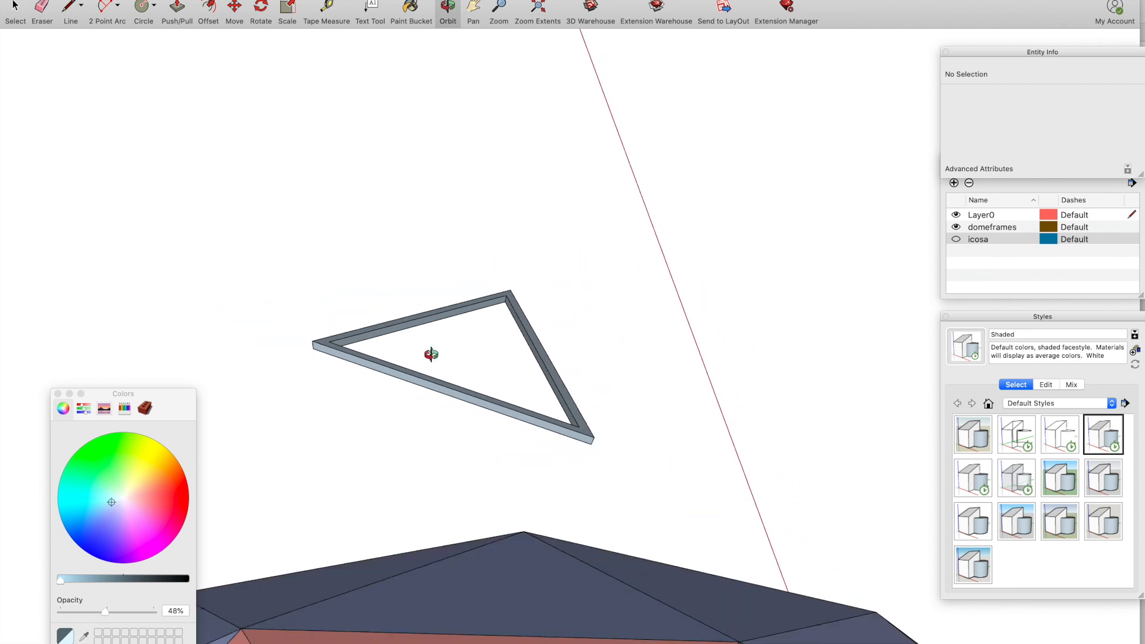
Bring up the context menu on the selected triangular frame's 26 entities
right_click(445, 358)
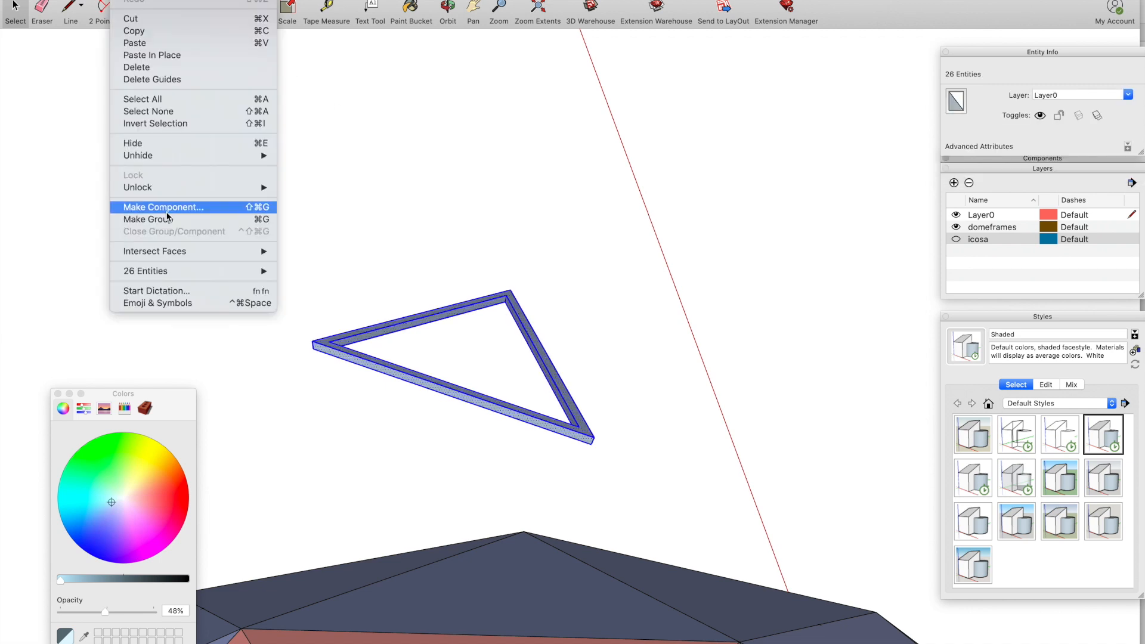
Make the triangular frame a component defined as pentframe
left_click(162, 207)
type("pentframe")
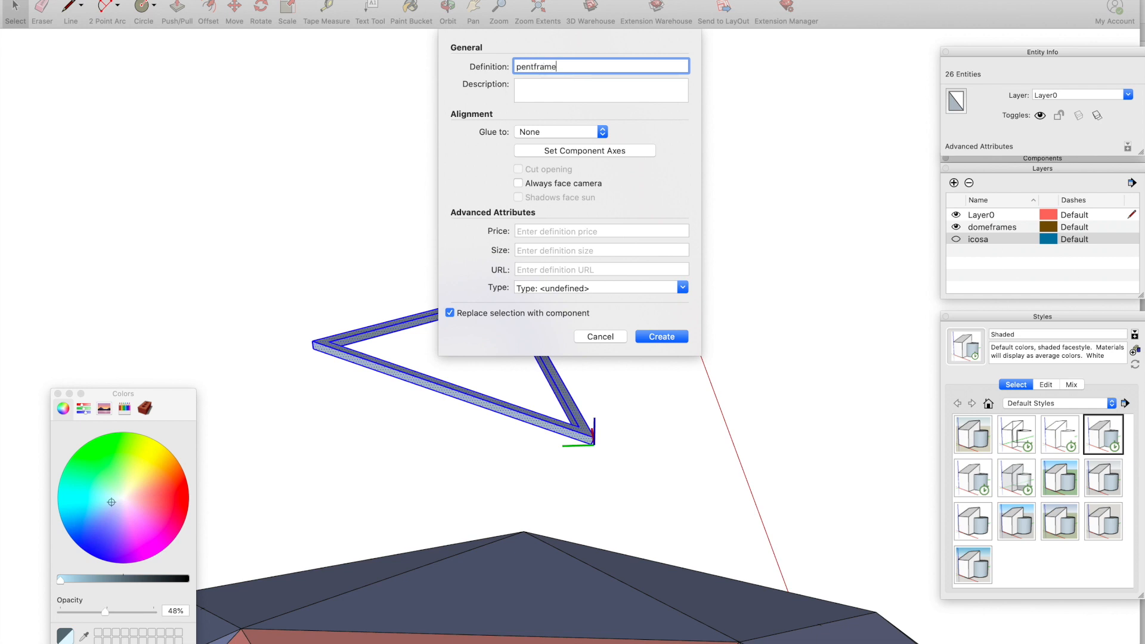
left_click(661, 337)
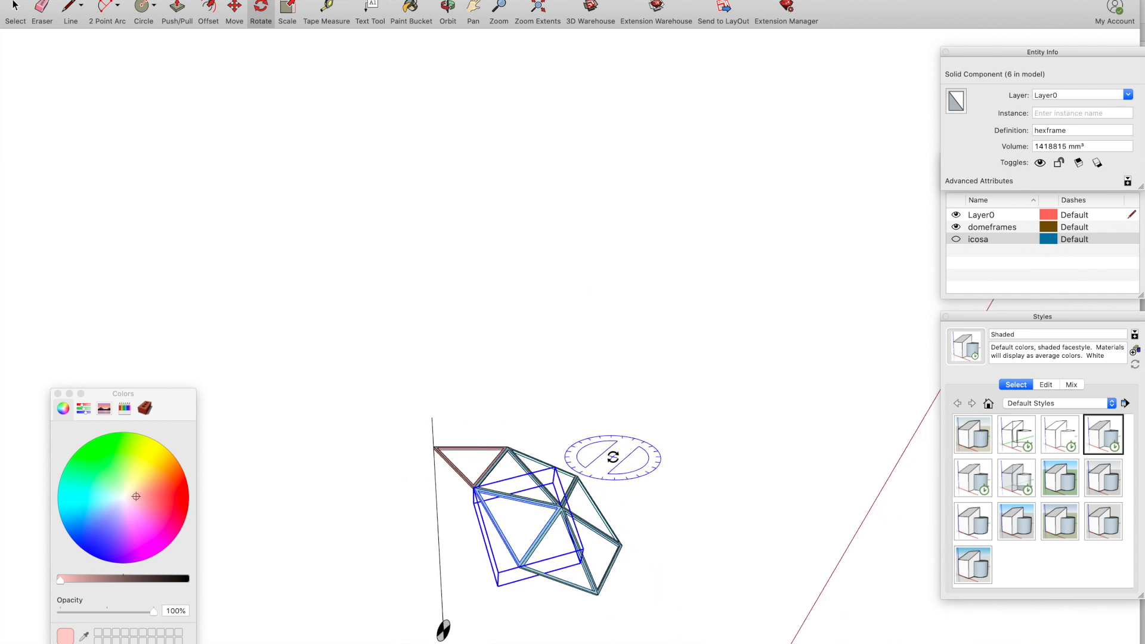
Place a rotated hexframe copy against the icosa guide within the frame cluster
left_click(471, 445)
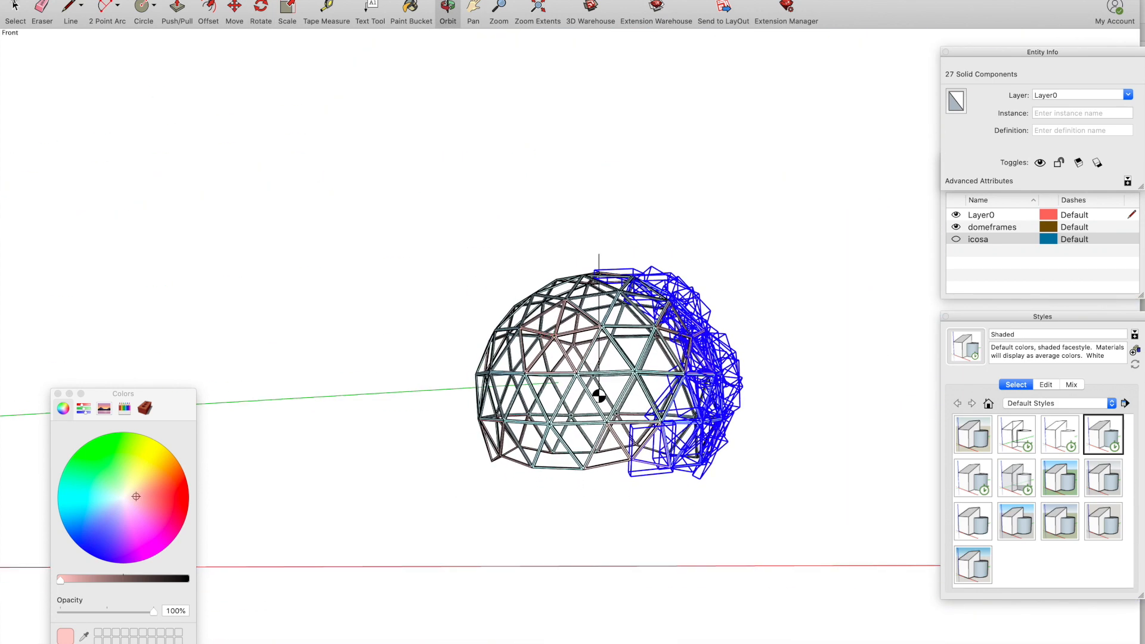
Finish placing the last copies and orbit to view the pink-and-blue dome from another side
left_click(737, 439)
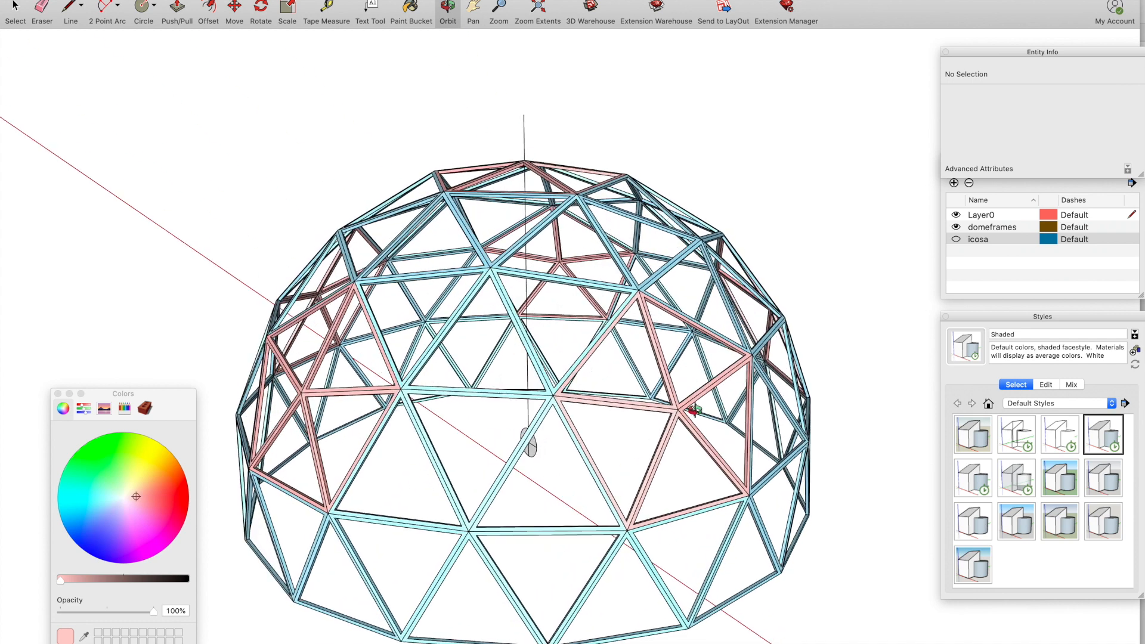
left_click_drag(512, 365, 512, 292)
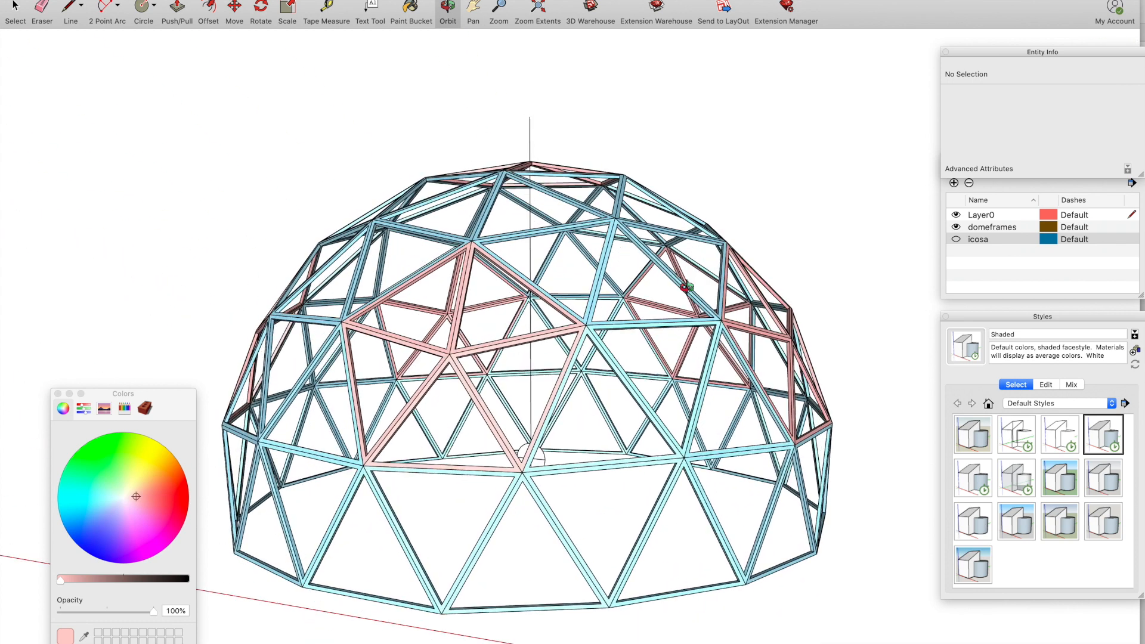